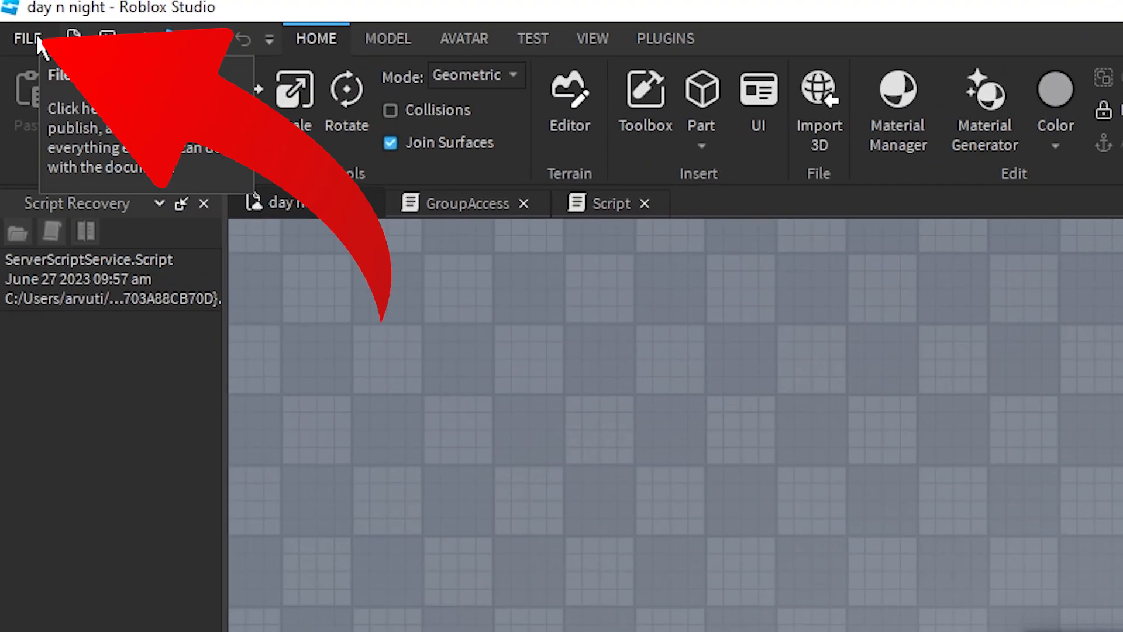
- Open Studio Settings from the File menu and scroll down to the Tools colour options
{"action": "left_click", "coordinate": [27, 38]}
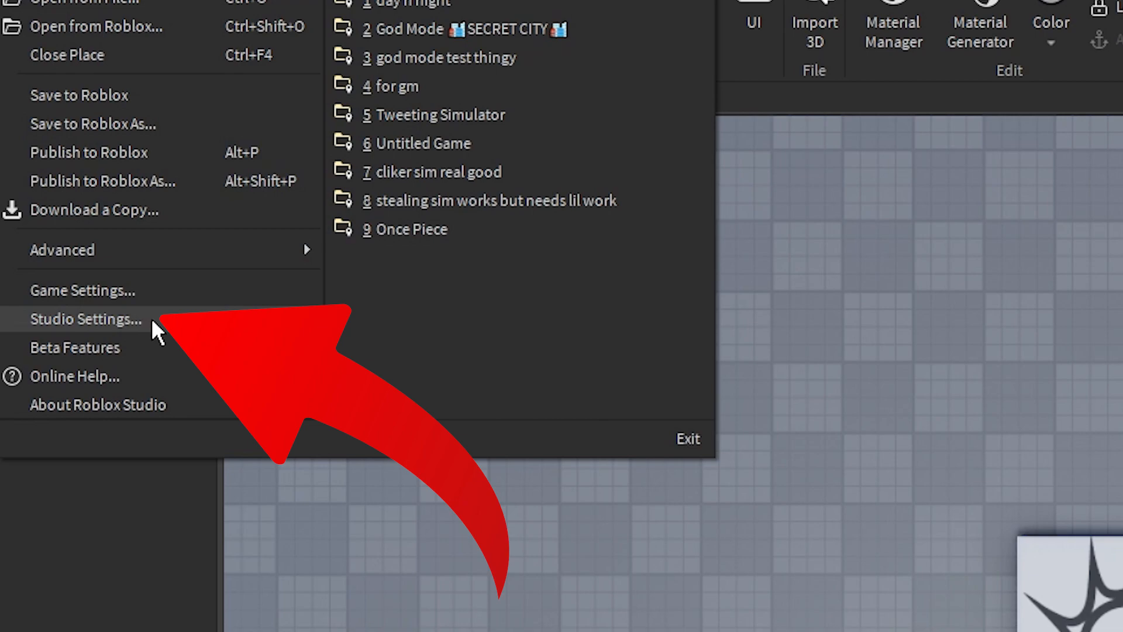
{"action": "left_click", "coordinate": [84, 319]}
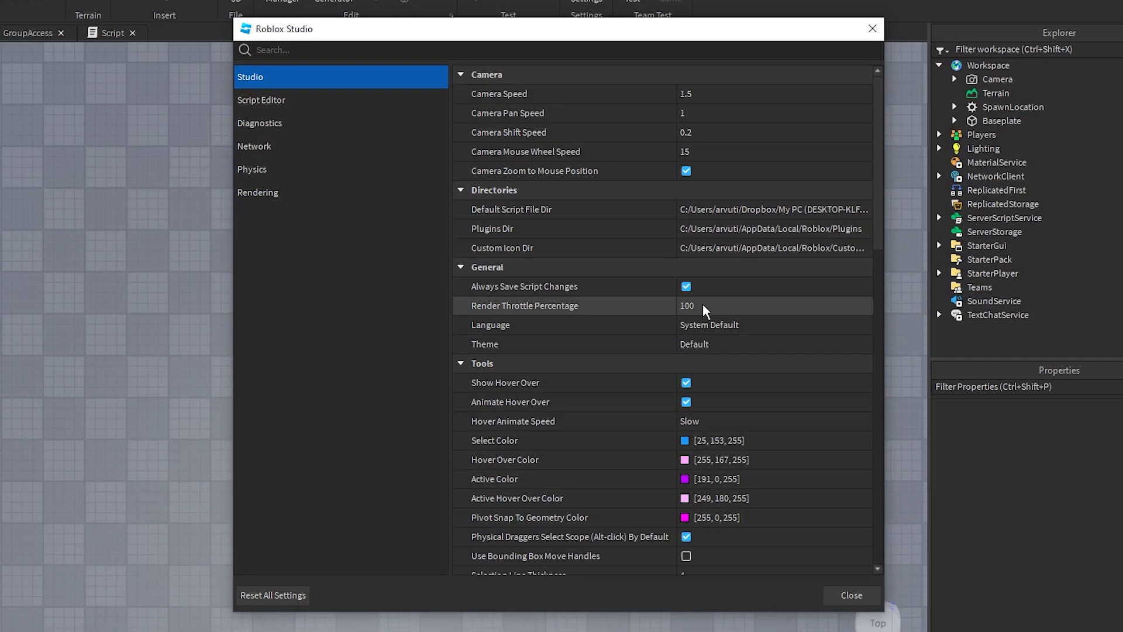
{"action": "scroll", "scroll_direction": "down", "scroll_amount": 3}
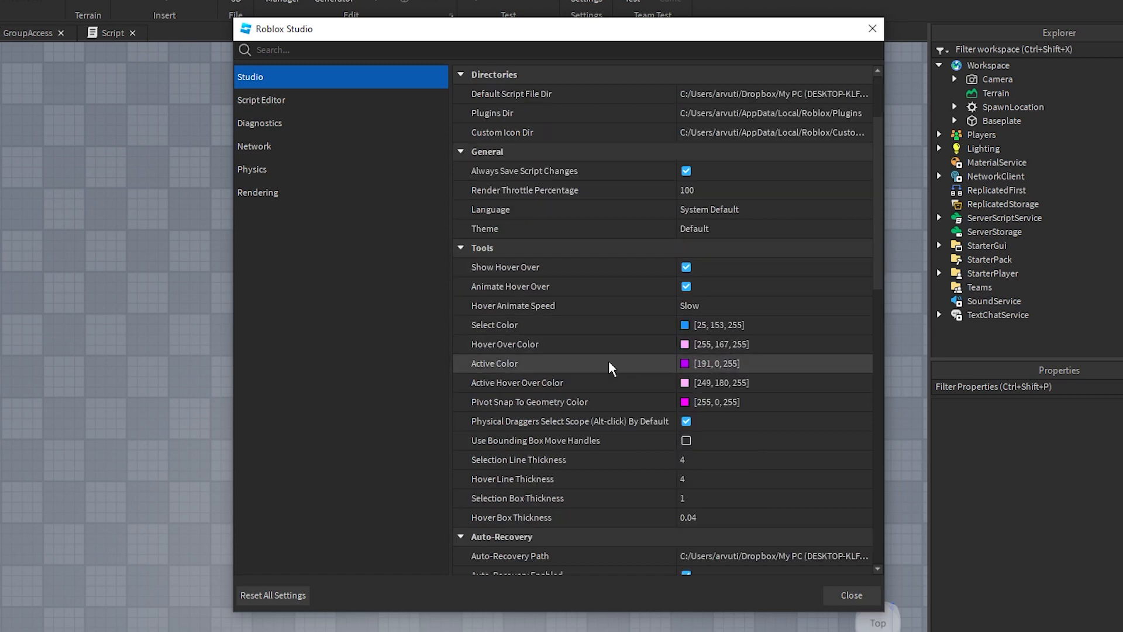
{"action": "mouse_move", "coordinate": [625, 344]}
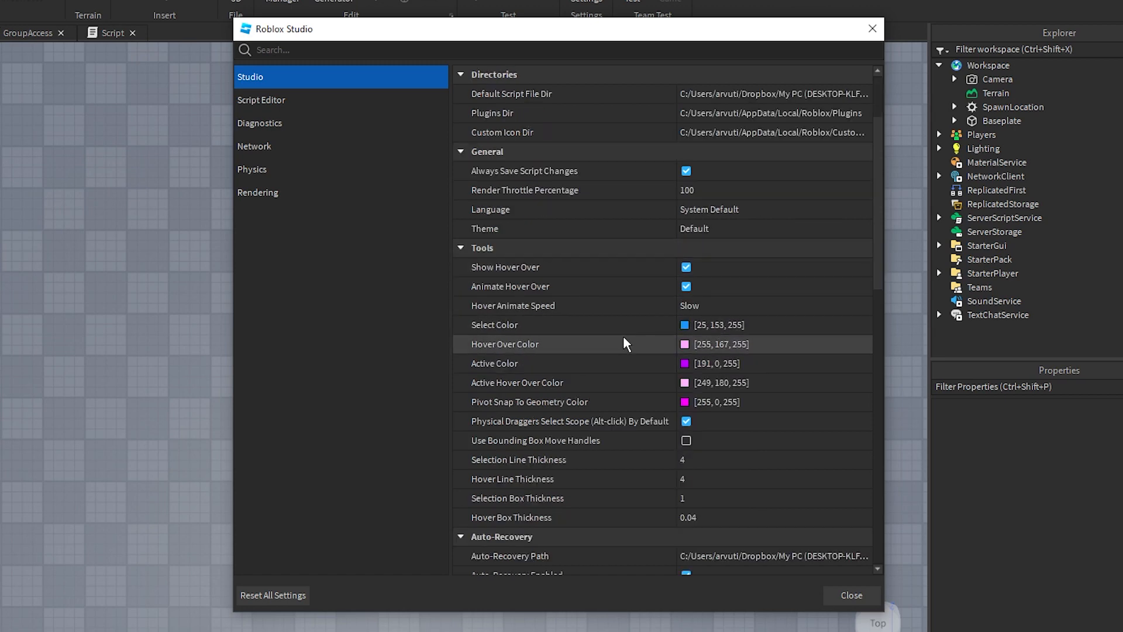
{"action": "mouse_move", "coordinate": [640, 367]}
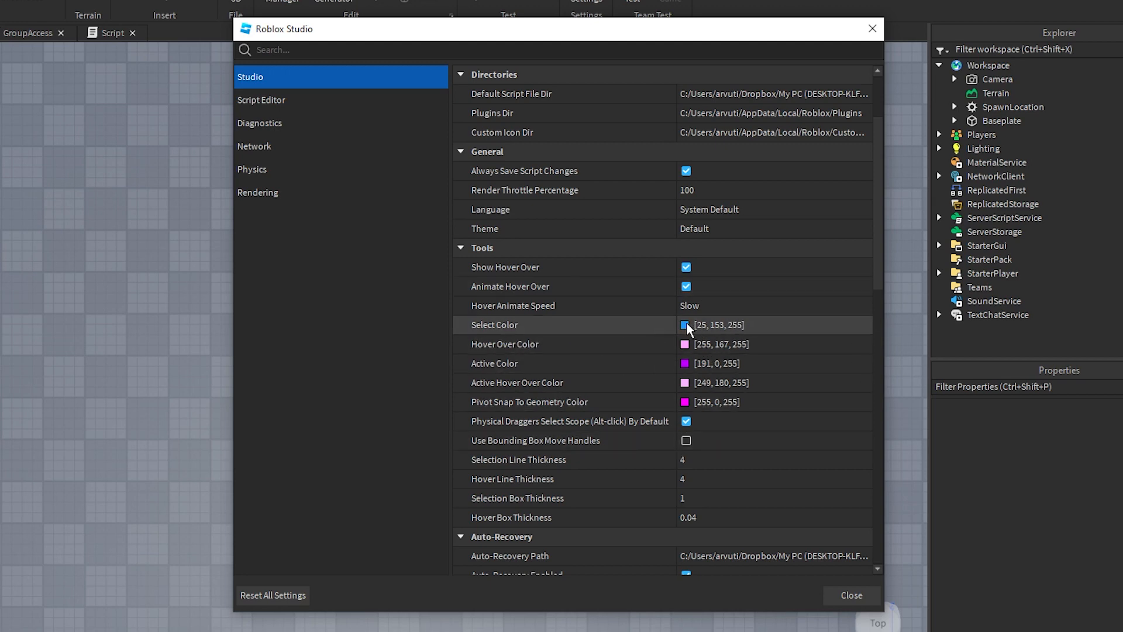
- Set the tool Select Color to red (#ff0004) and confirm it
{"action": "left_click", "coordinate": [684, 325]}
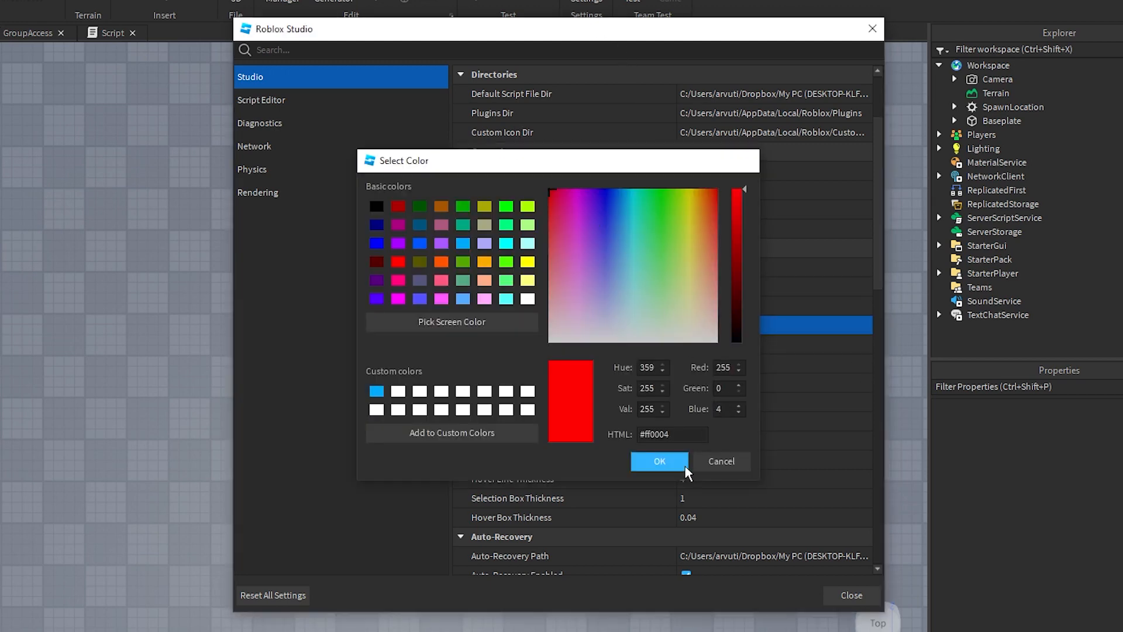
{"action": "left_click", "coordinate": [658, 460]}
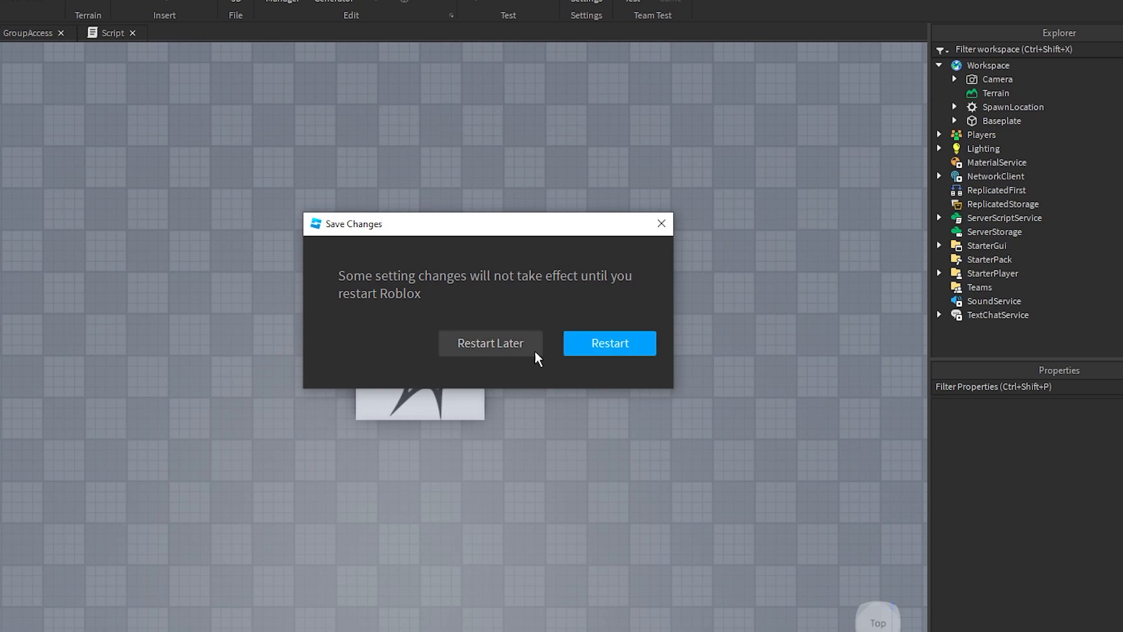
{"action": "mouse_move", "coordinate": [563, 360]}
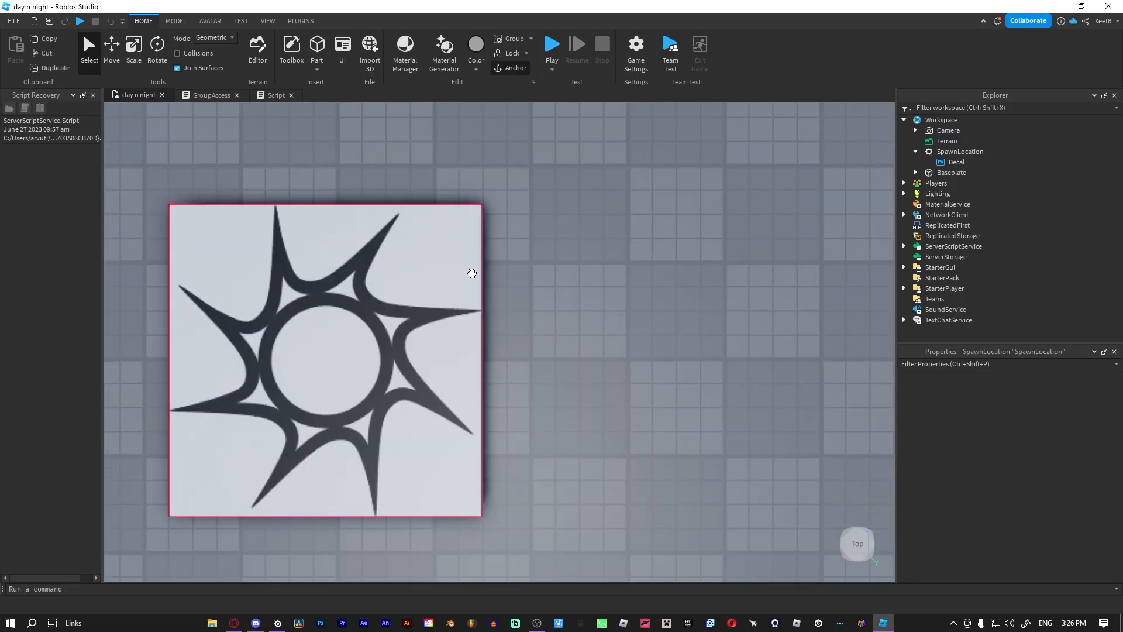
- Reopen Studio Settings, scroll to the script editor Theme section, and edit a theme colour swatch
{"action": "left_click", "coordinate": [13, 20]}
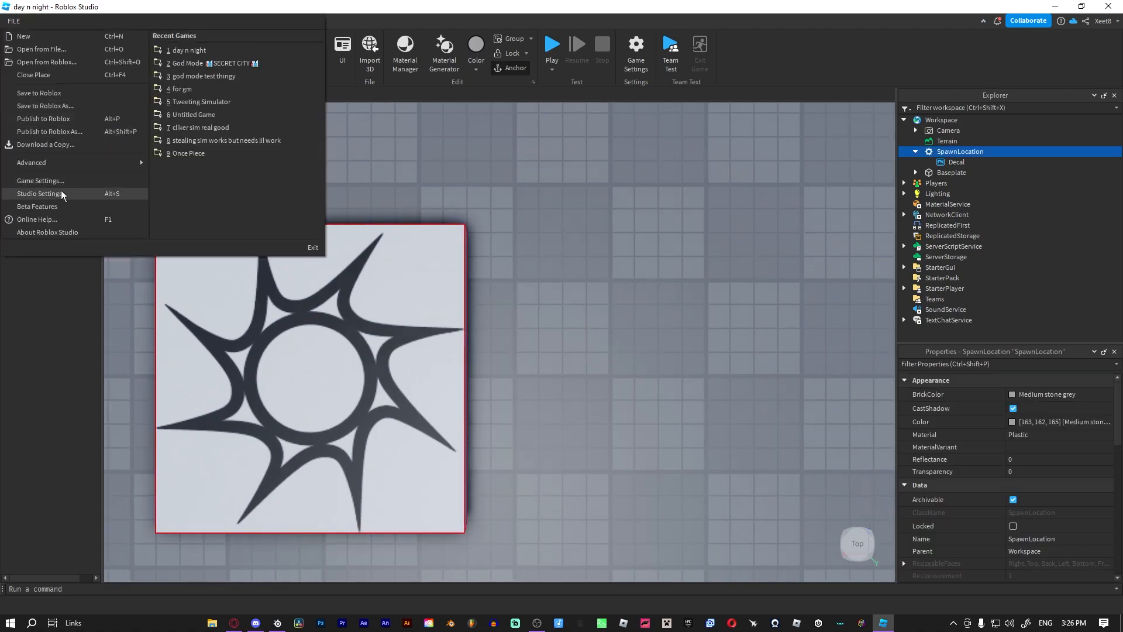
{"action": "left_click", "coordinate": [39, 194]}
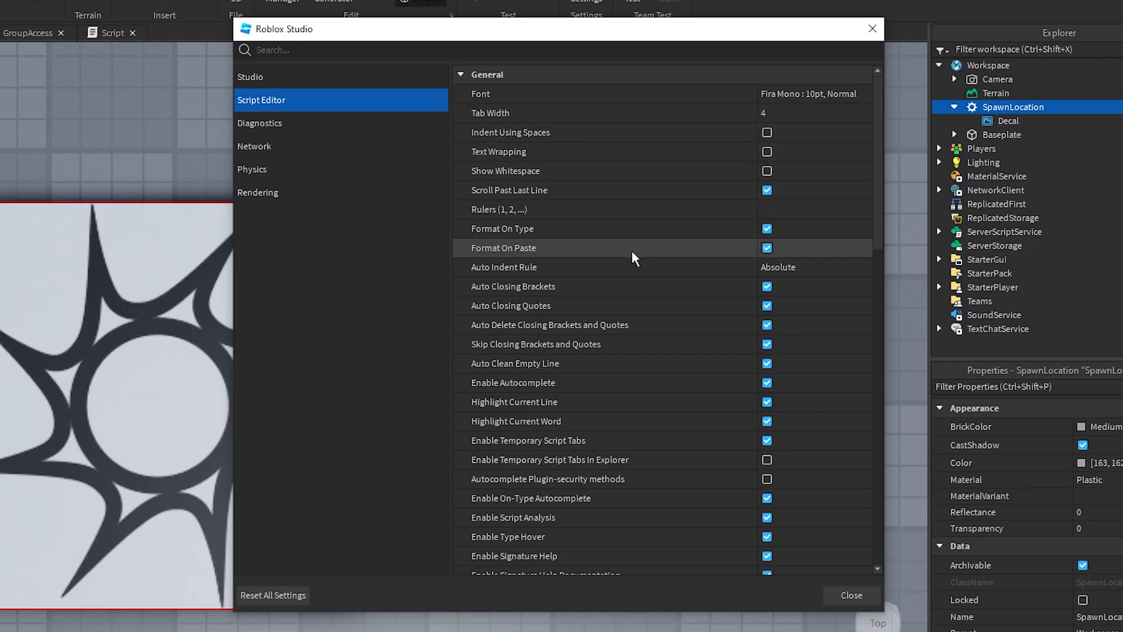
{"action": "scroll", "scroll_direction": "down", "scroll_amount": 3}
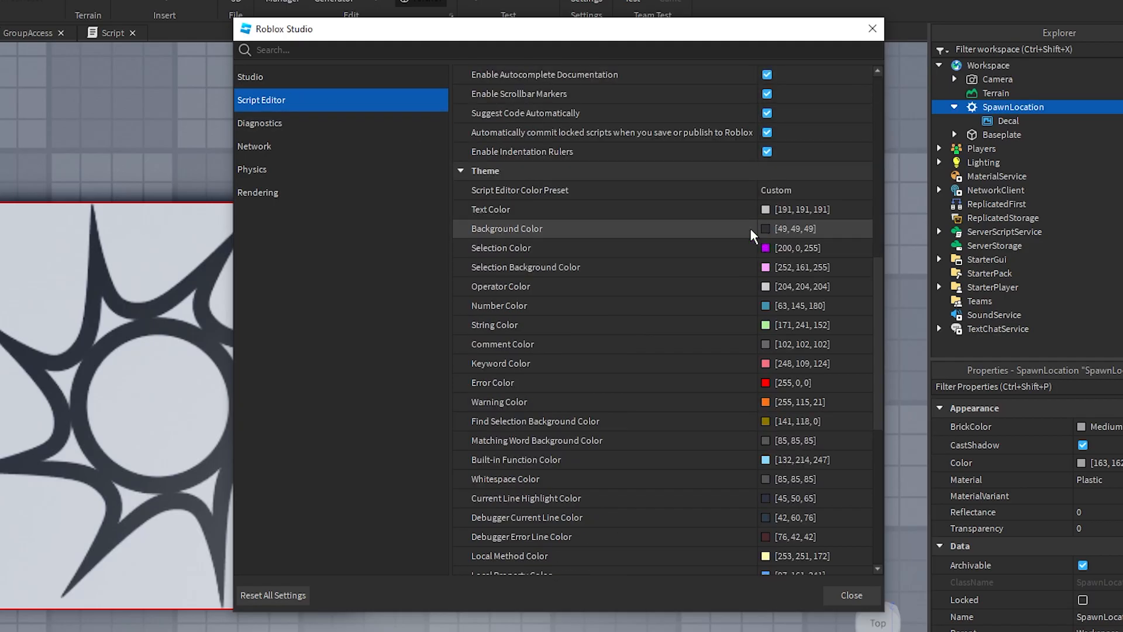
{"action": "left_click", "coordinate": [851, 595]}
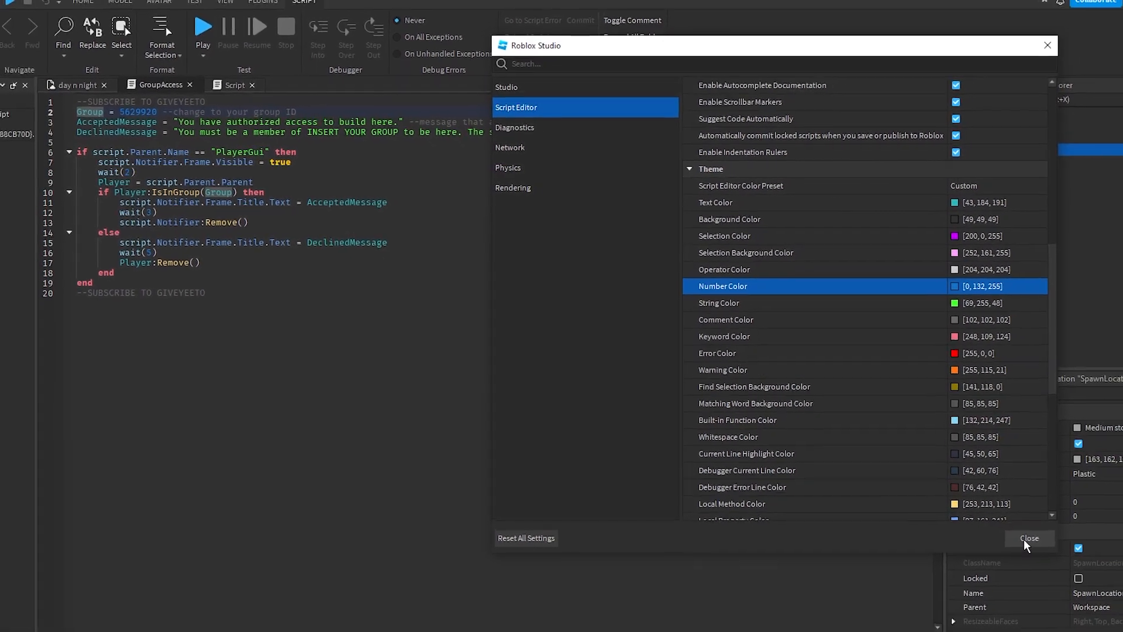
{"action": "left_click", "coordinate": [1028, 538]}
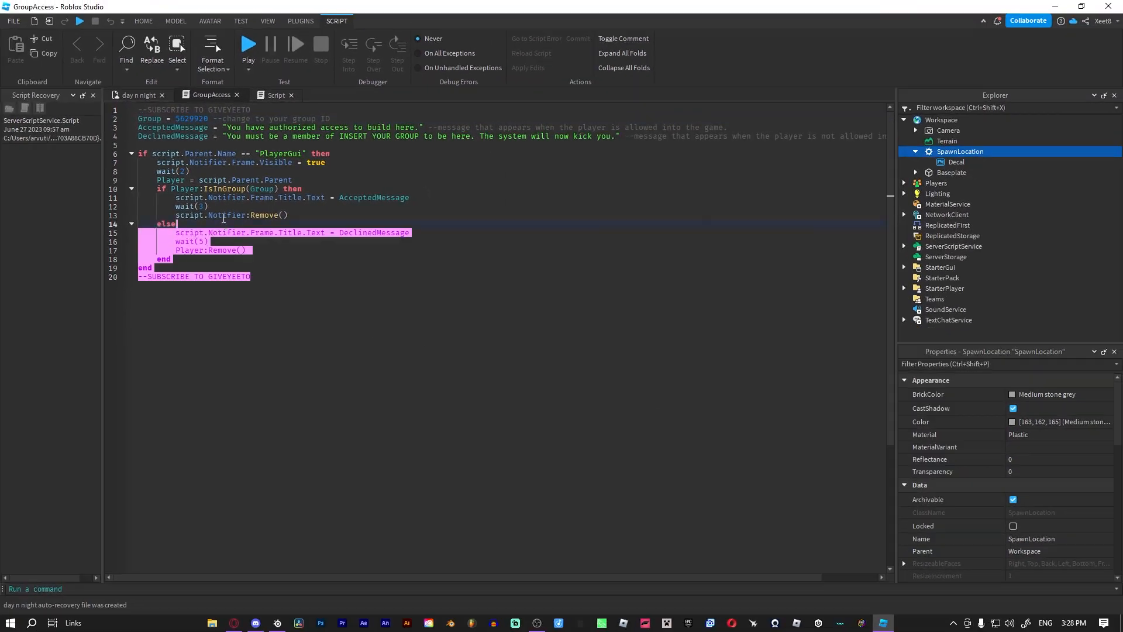
{"action": "key", "text": "ctrl+a"}
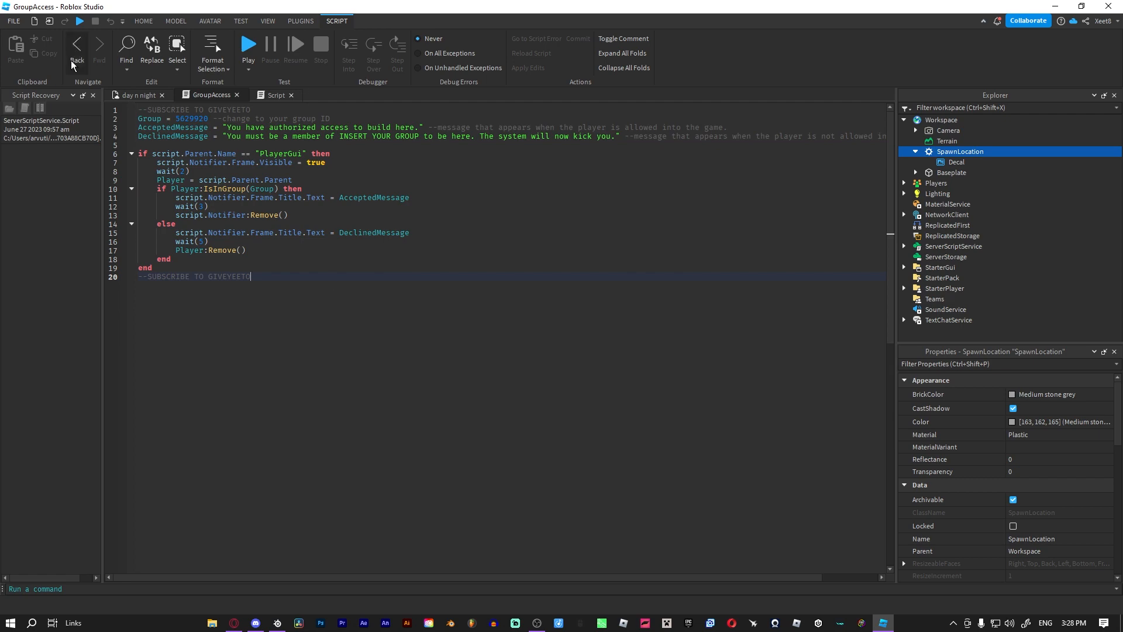
{"action": "mouse_move", "coordinate": [14, 21]}
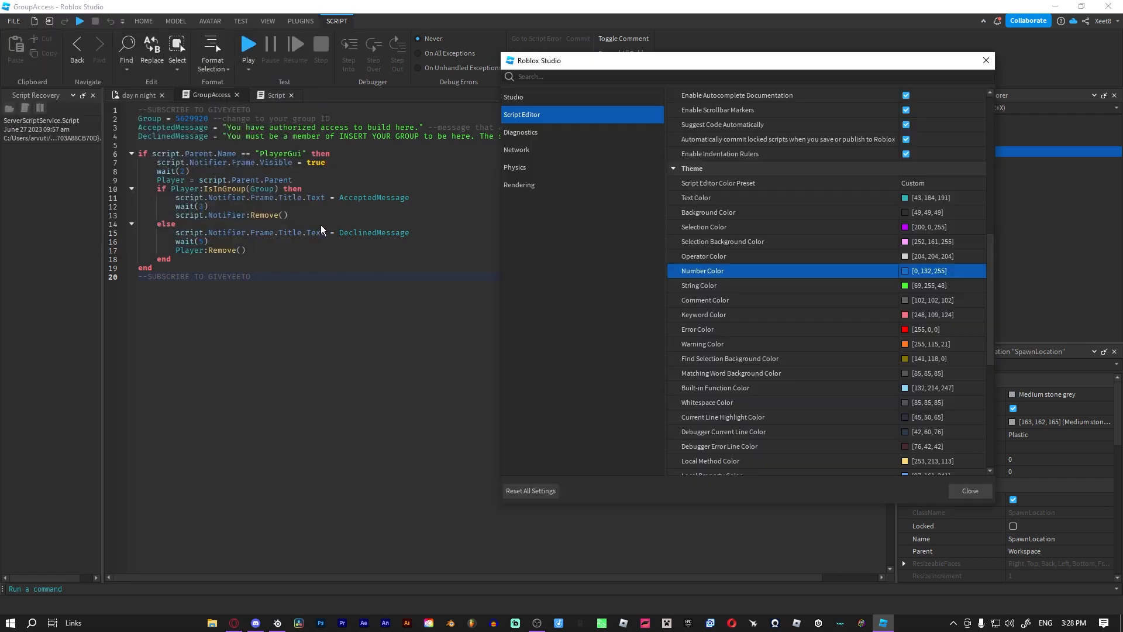
- Browse the Diagnostics and Studio settings categories, then close the Settings window
{"action": "left_click", "coordinate": [521, 132]}
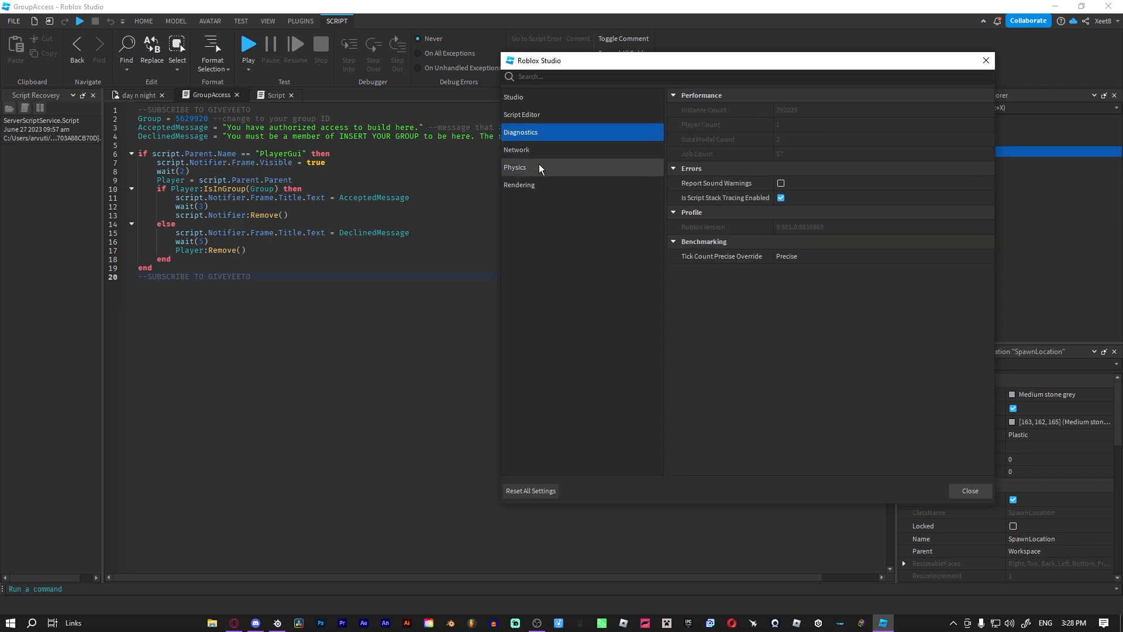
{"action": "left_click", "coordinate": [514, 96]}
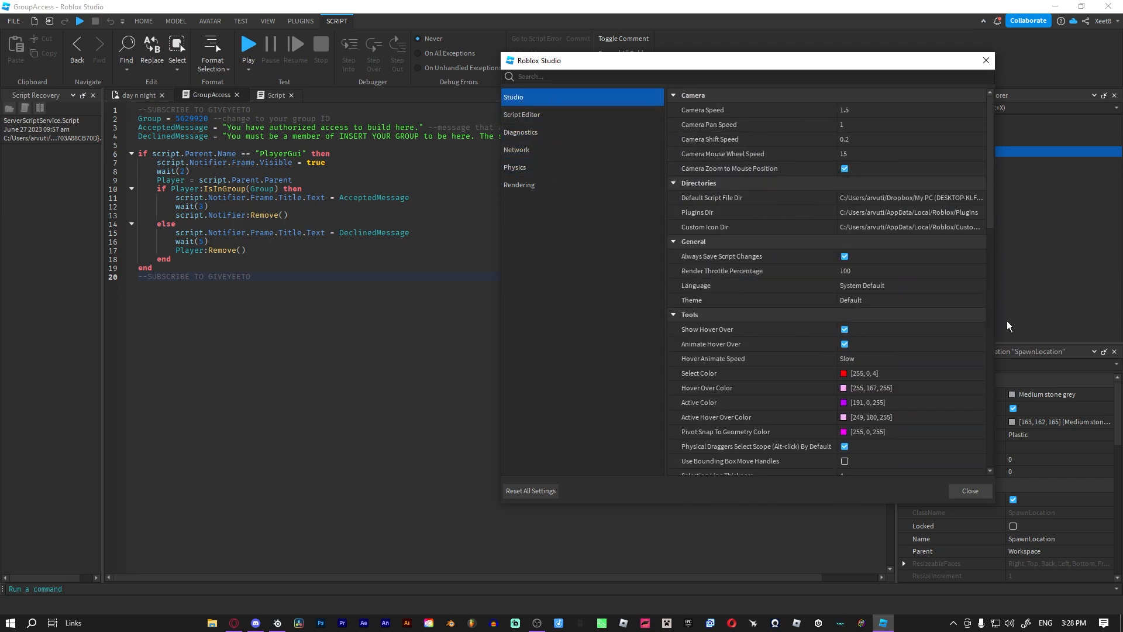
{"action": "left_click", "coordinate": [970, 491]}
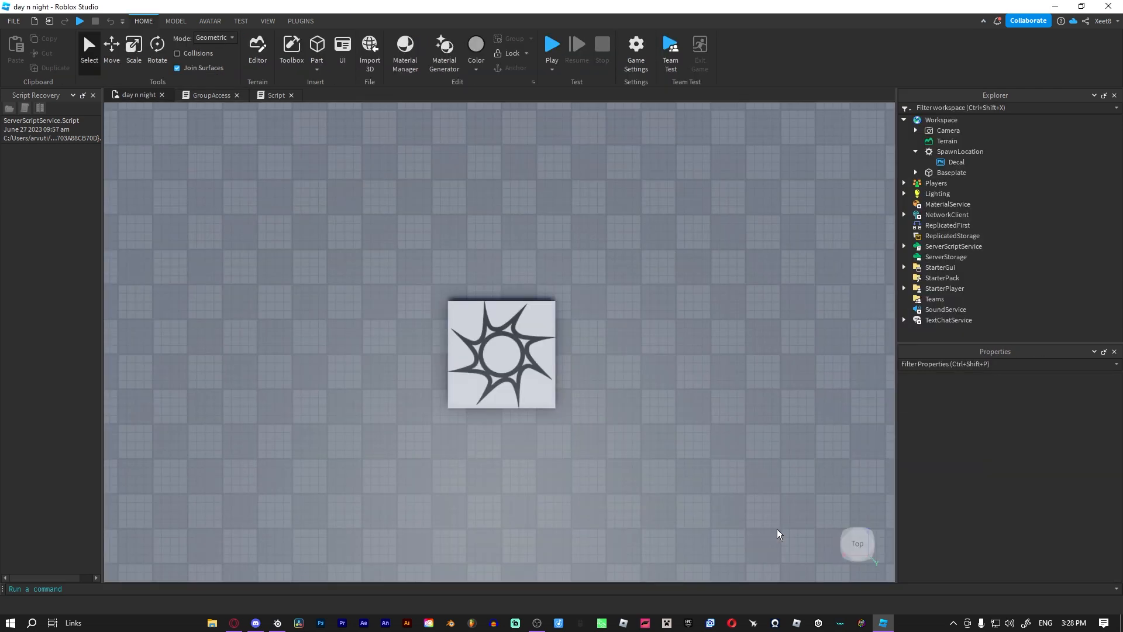